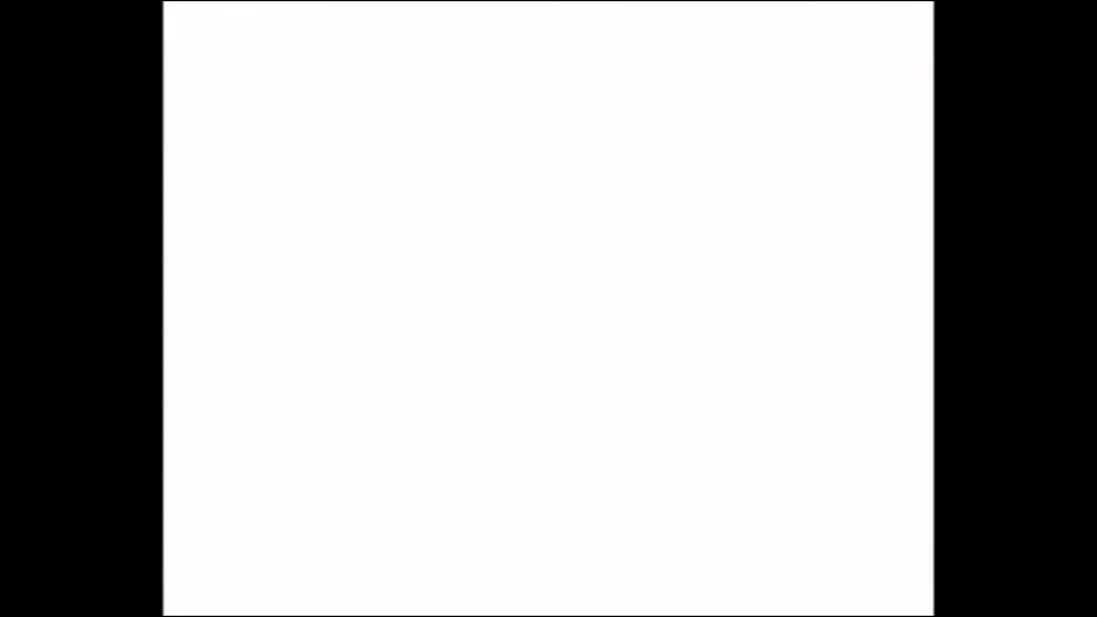
Handwrite 12³ at the top left, the ratio 2/1 = 2, and the last term 8
drag(218, 53, 276, 102)
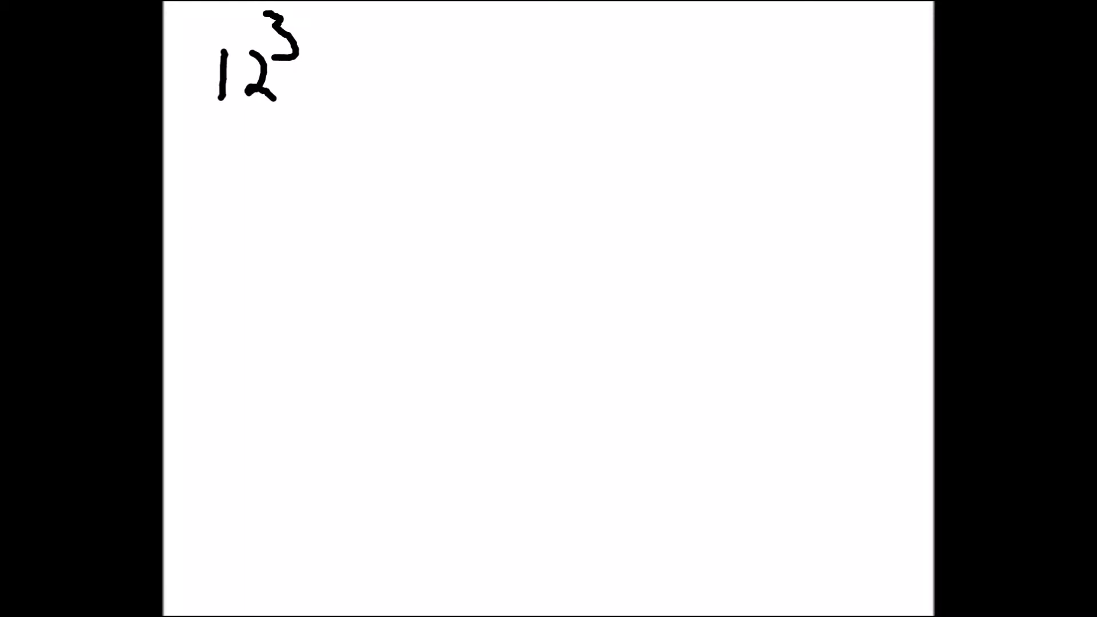
drag(762, 49, 791, 119)
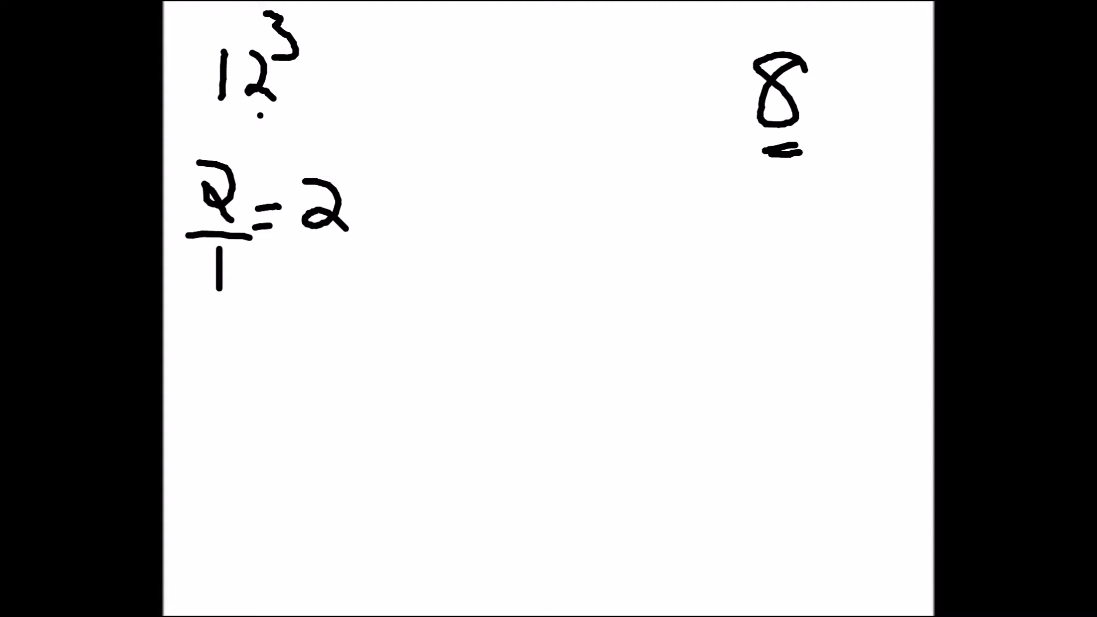
Write the row 1 2 4 8, total it to 1728, then write 22³ on a fresh page
drag(661, 56, 642, 115)
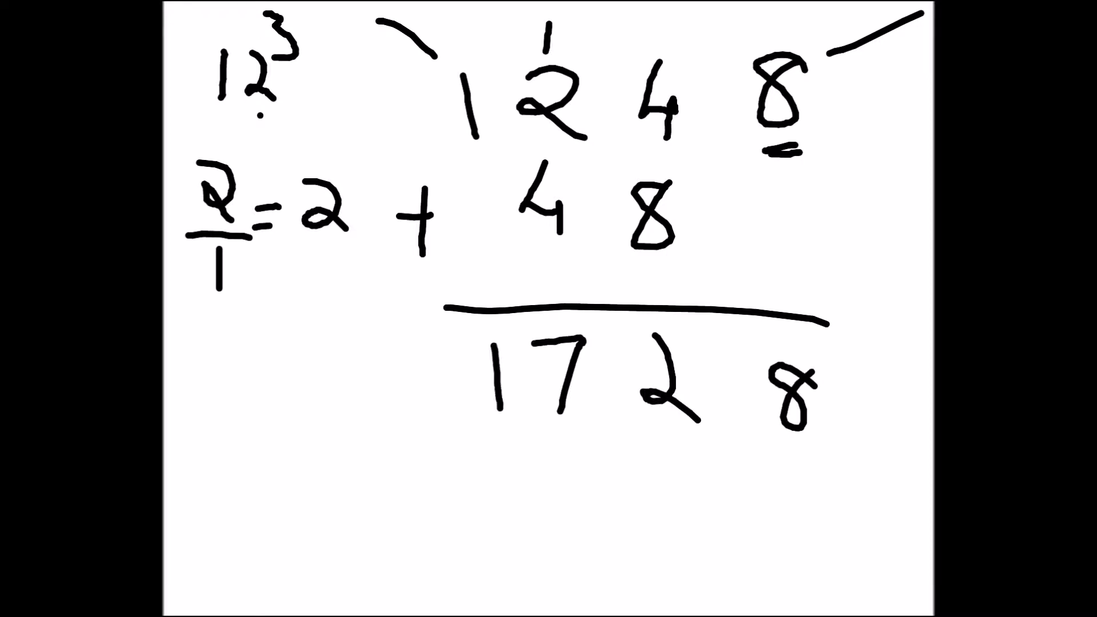
drag(515, 461, 798, 458)
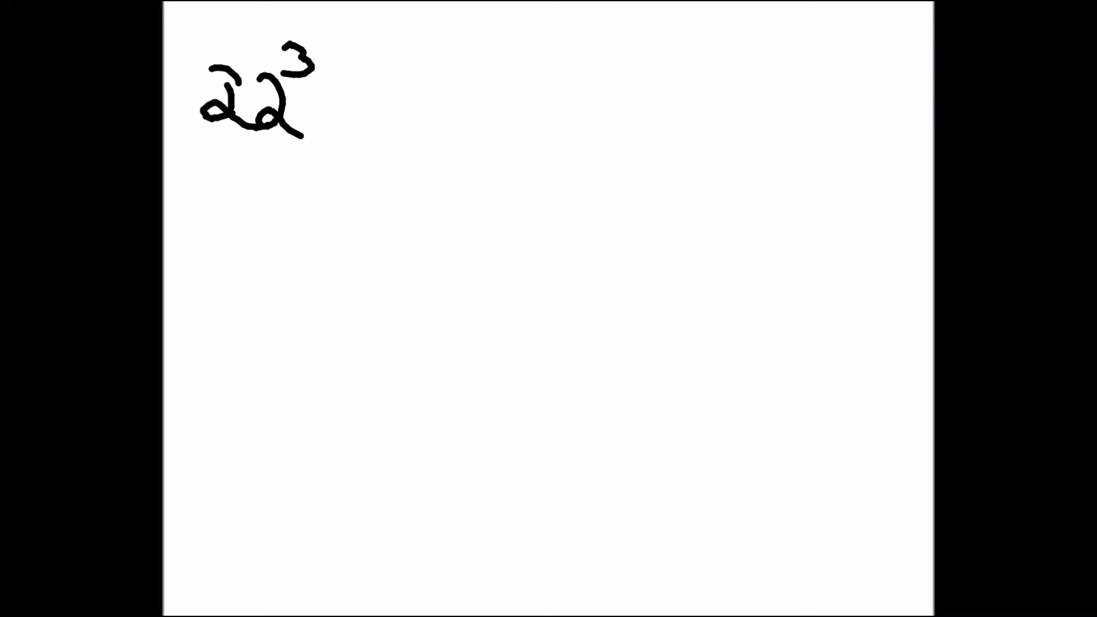
Write the ratio 2/2 = 1 and the row of 8s, then write 42³ on a fresh page
drag(210, 210, 224, 322)
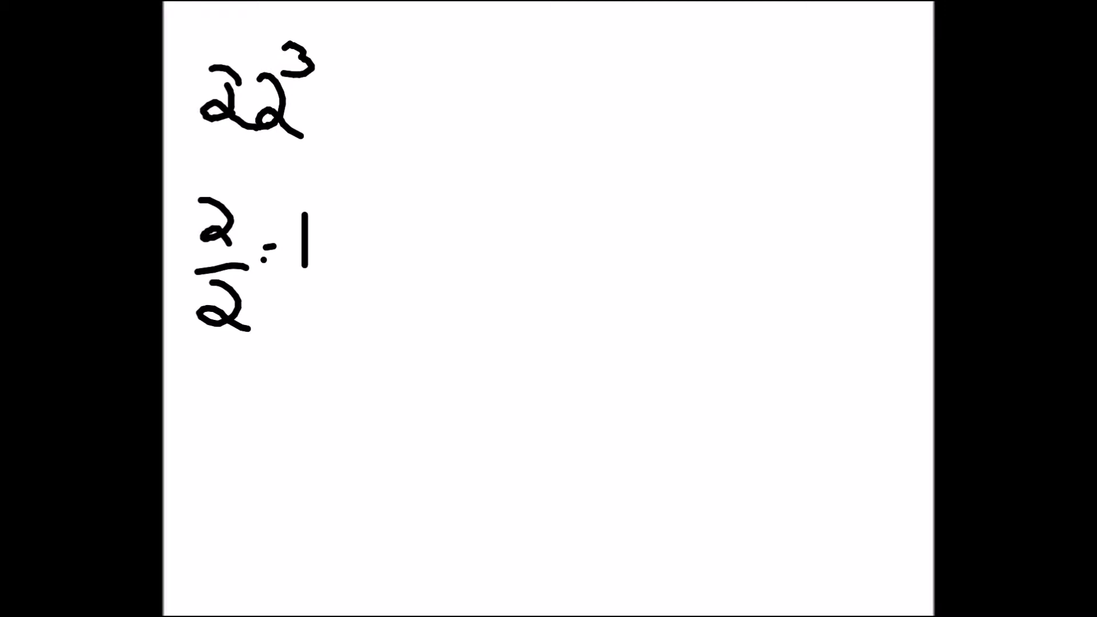
drag(804, 105, 840, 125)
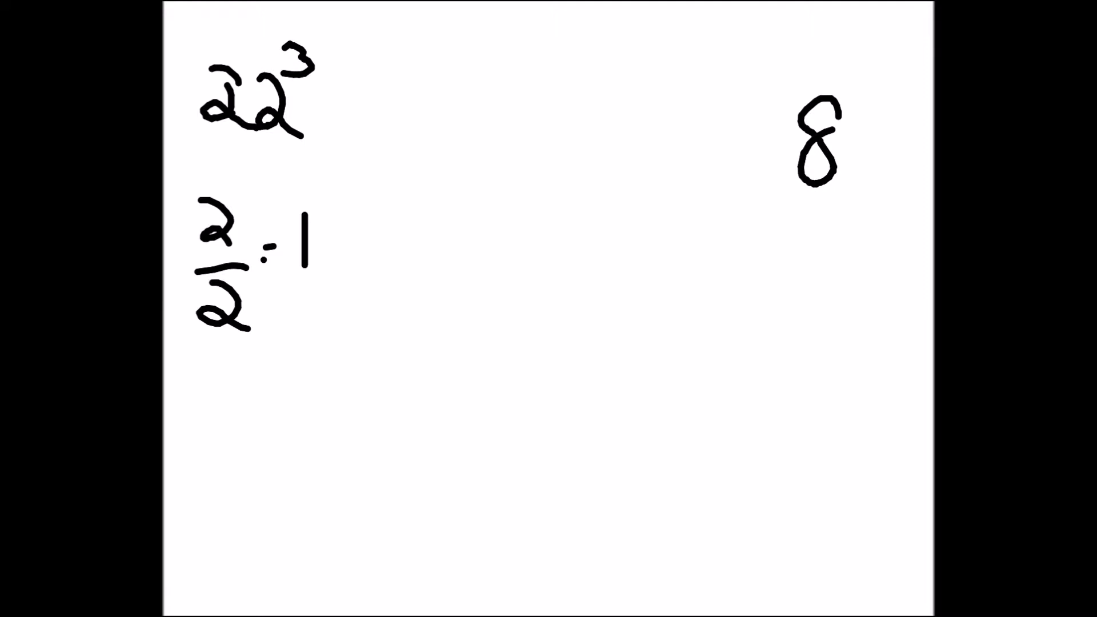
text(8 8 8)
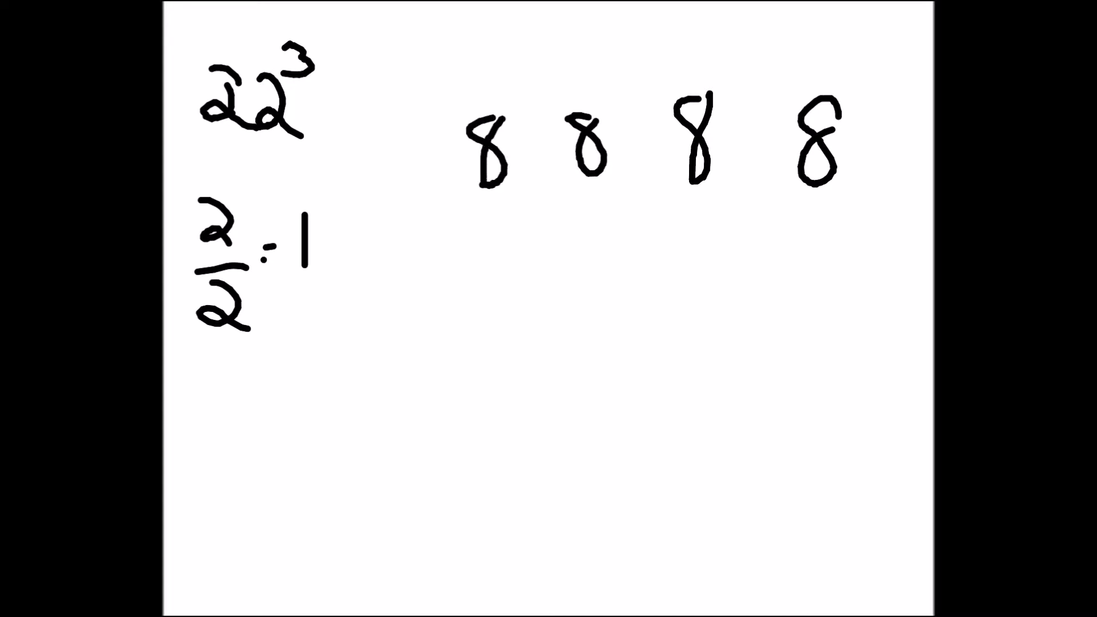
text(16)
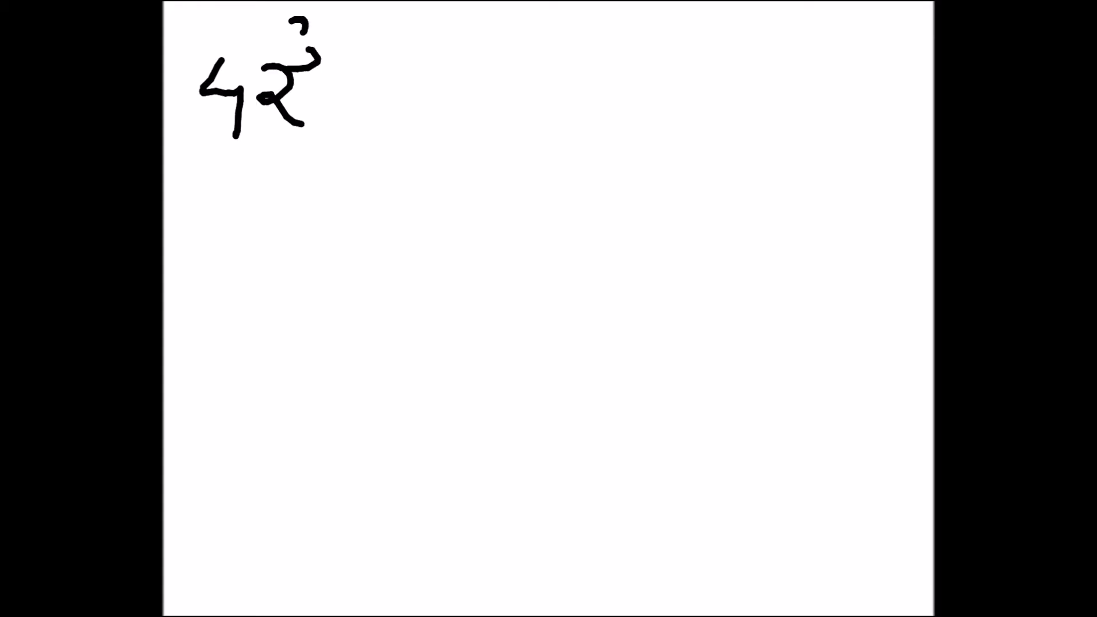
Write the ratio 2/4 = 1/2 and begin the row with 8 and 16
drag(238, 195, 218, 237)
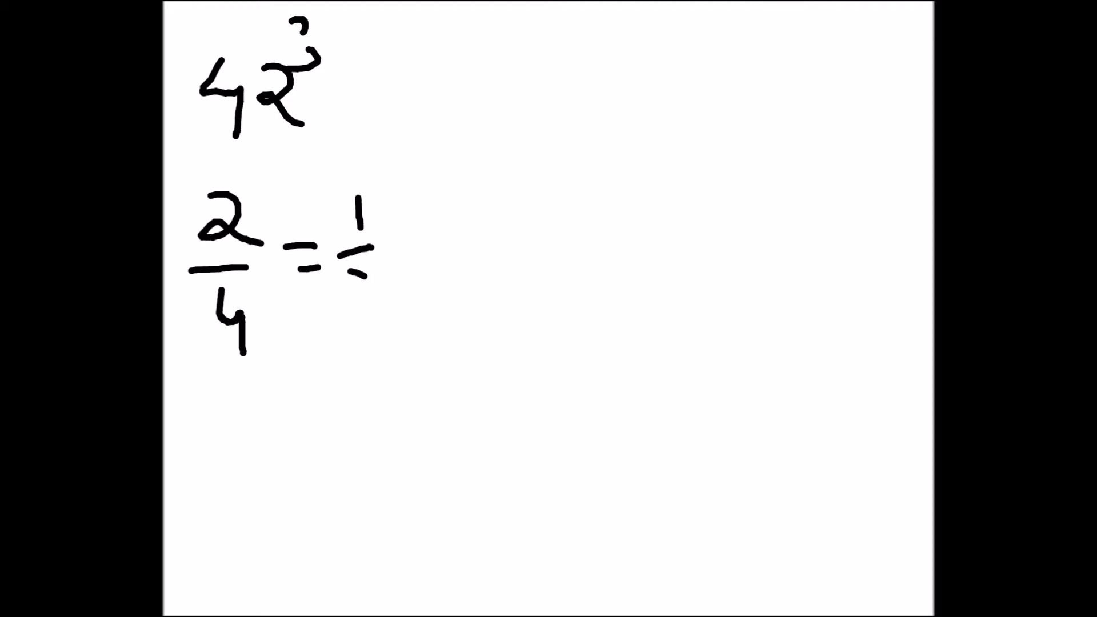
drag(343, 286, 378, 336)
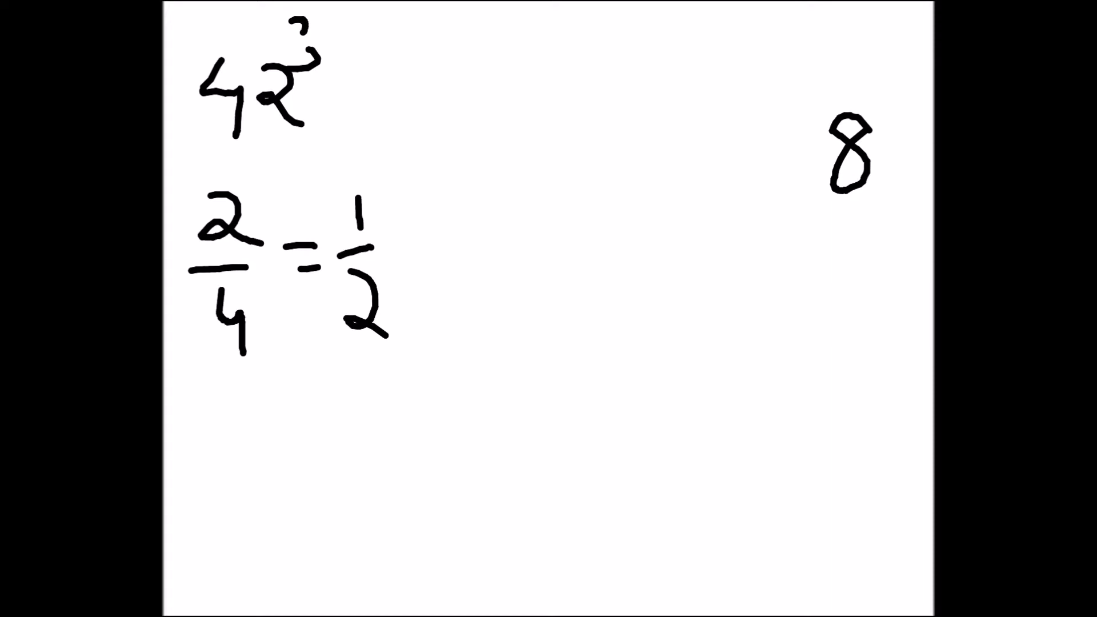
text(1)
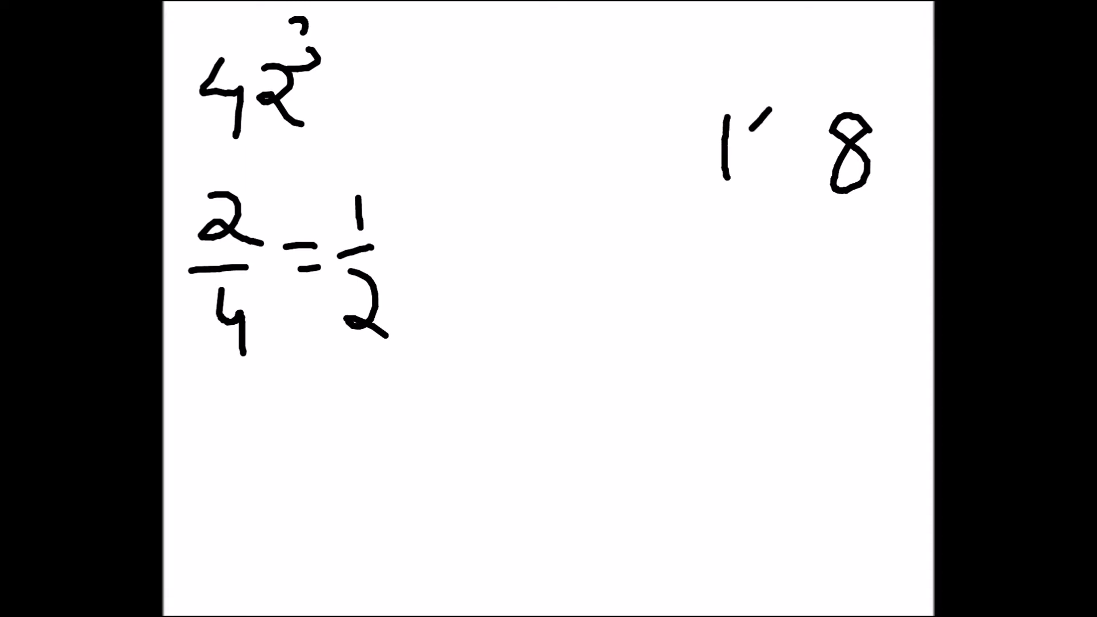
text(= 16)
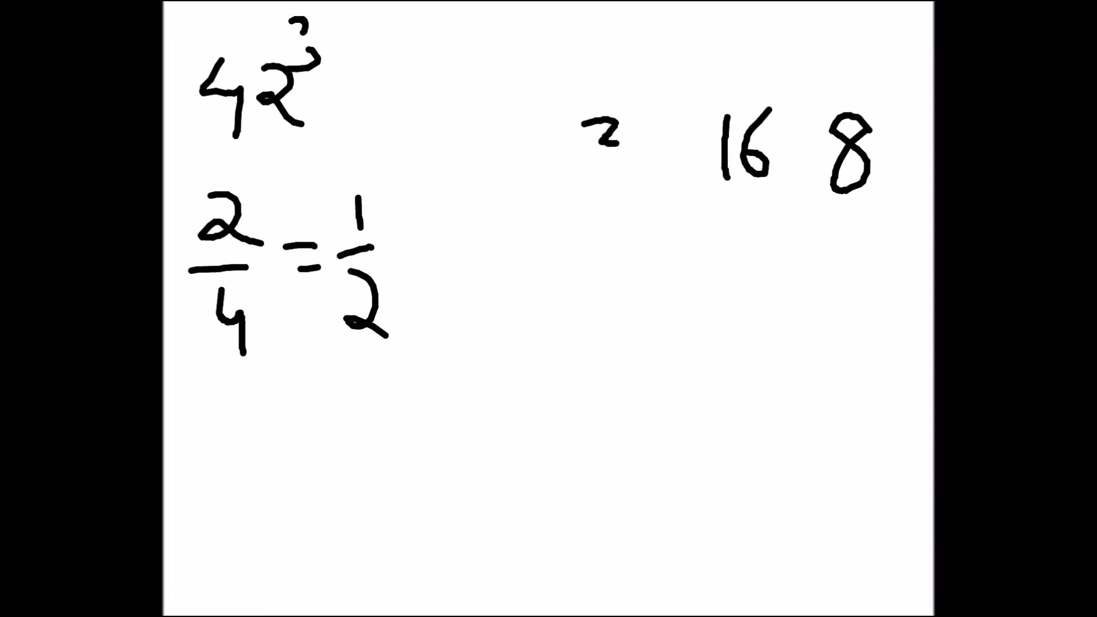
Complete the row with 32 and 64, add the carry, then write 23³ on a fresh page
text(32)
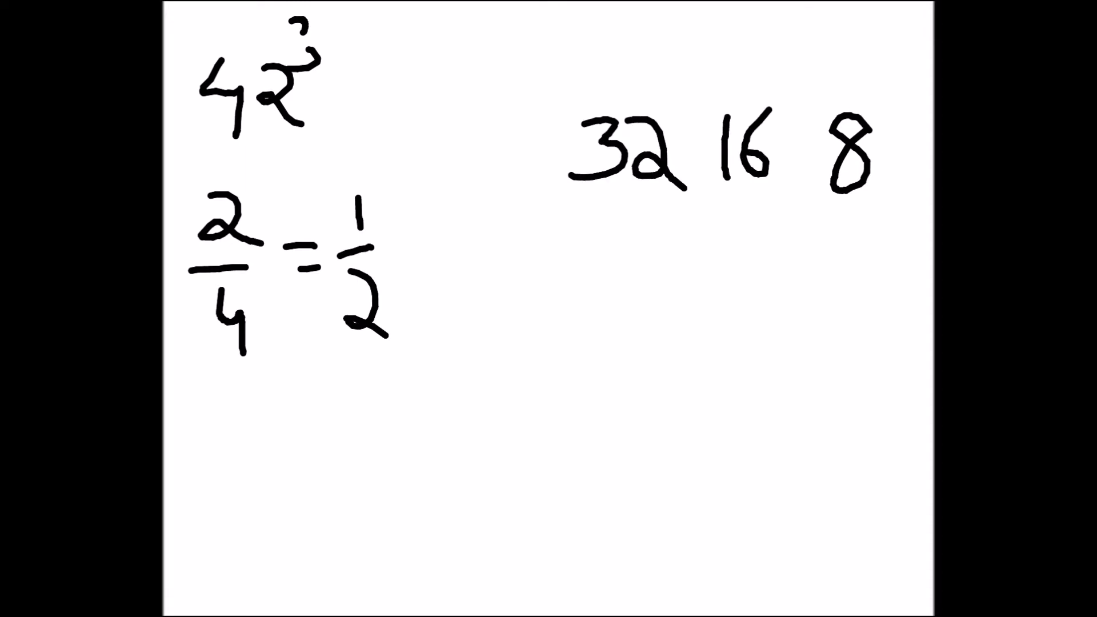
text(64)
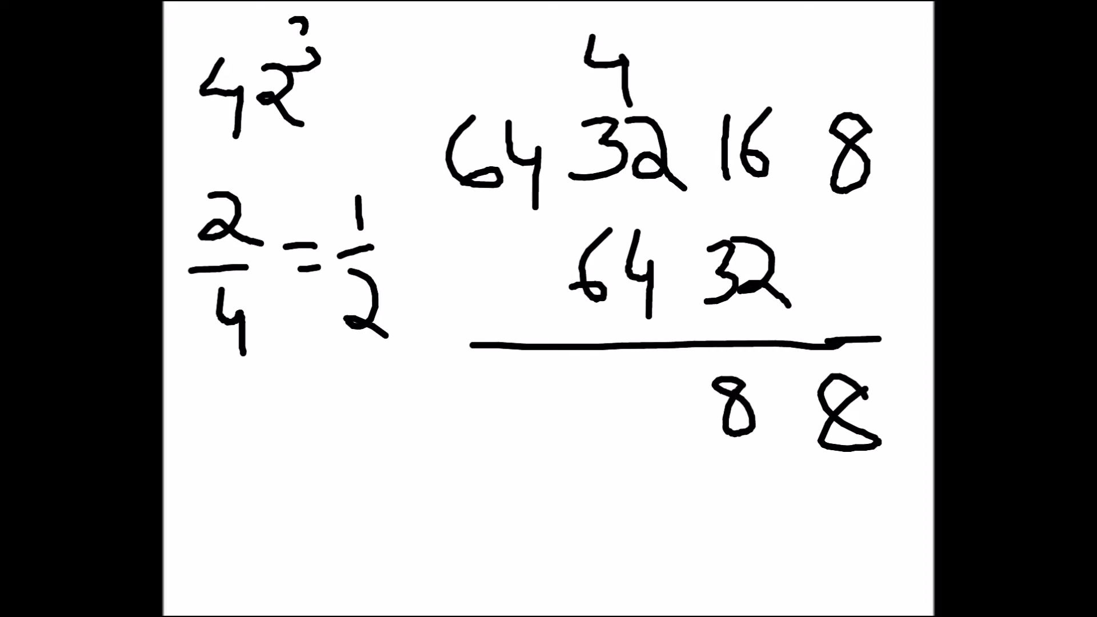
text(1)
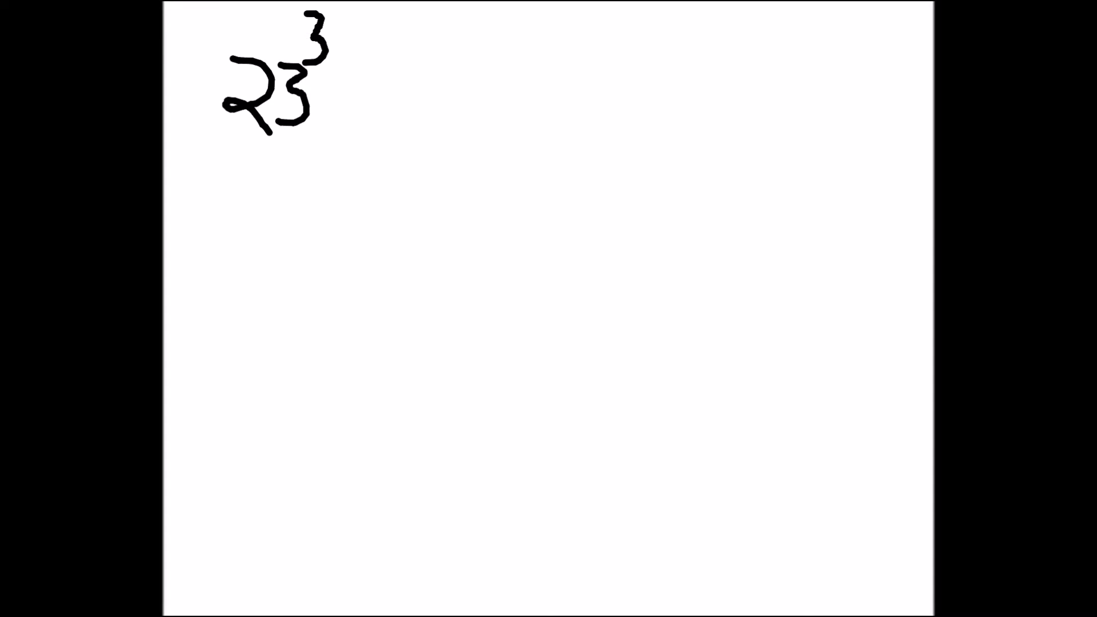
Write end terms 8 and 27, middle terms 12 and 18 from 2²×3 and 3²×2, and rule a total line
drag(284, 123, 315, 140)
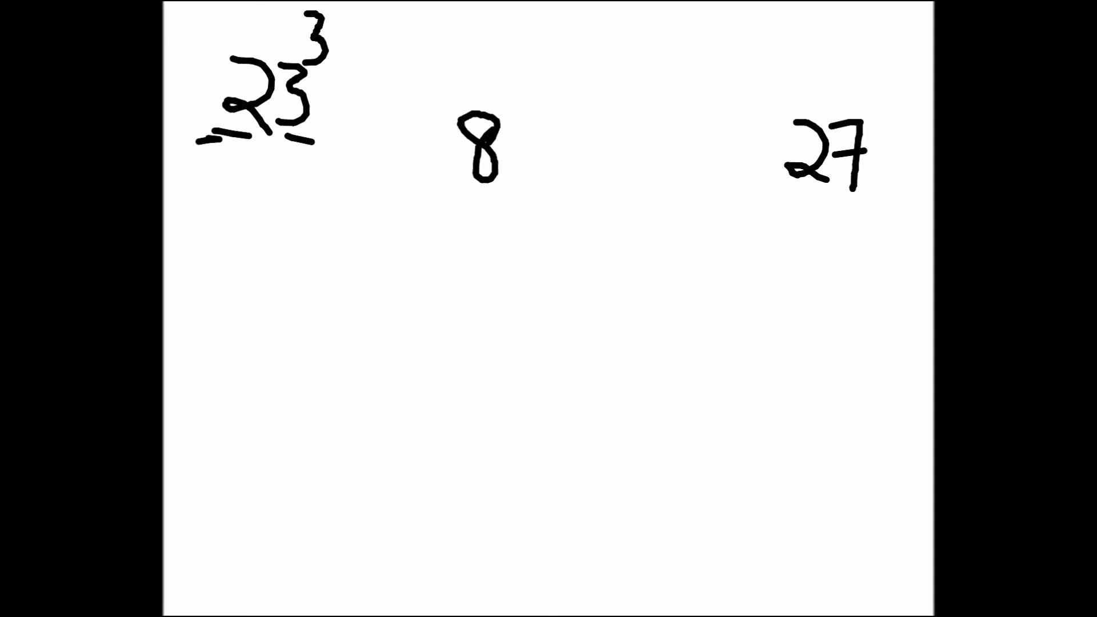
drag(553, 178, 728, 175)
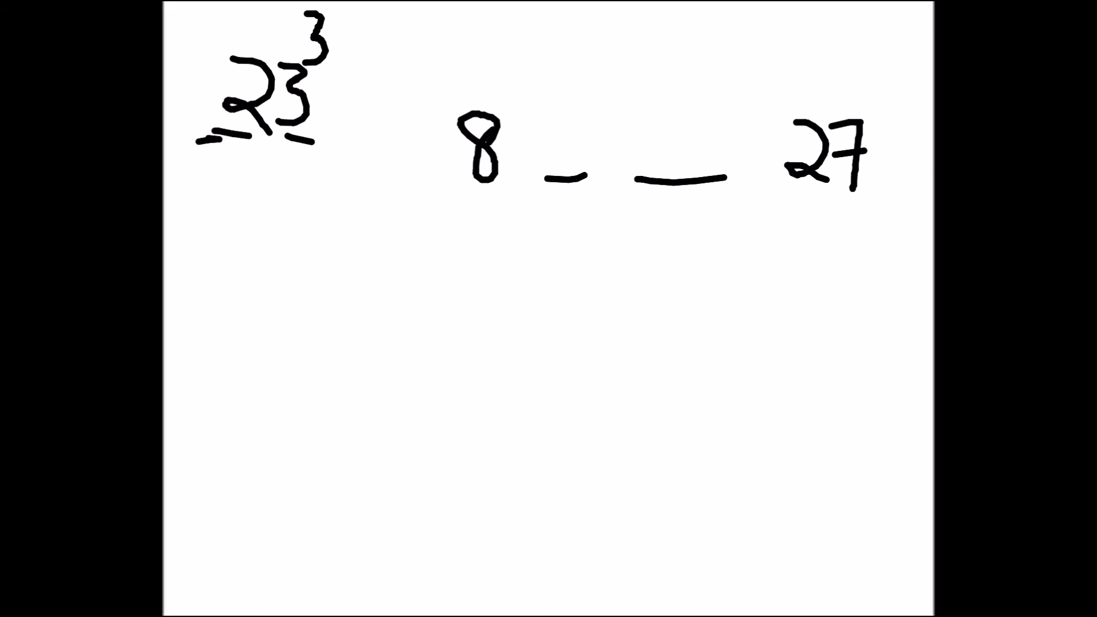
drag(535, 183, 584, 181)
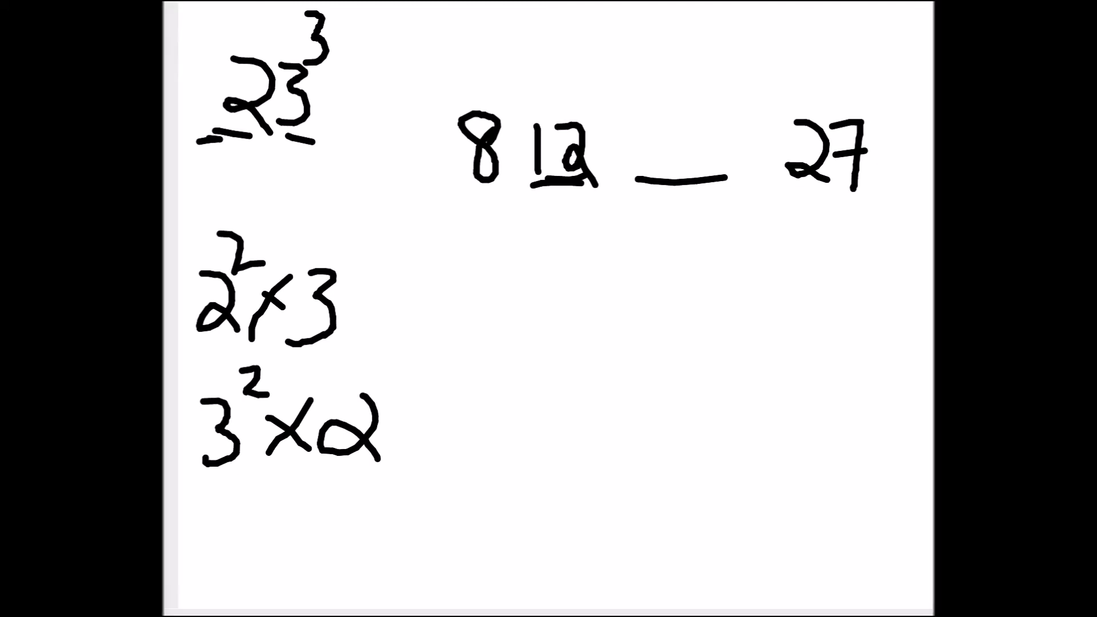
text(18)
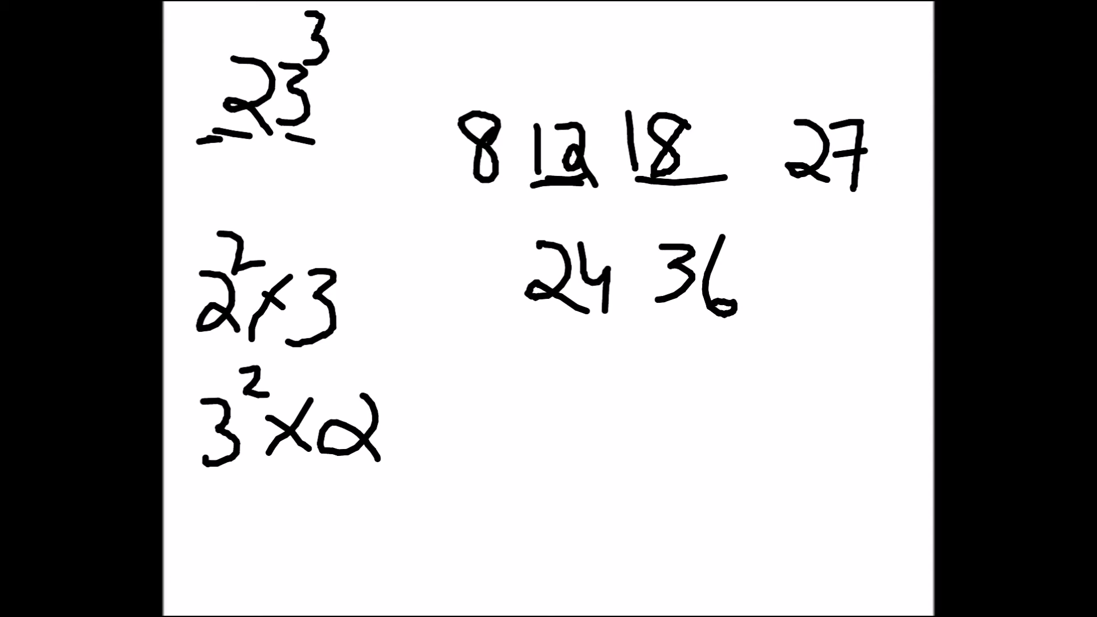
drag(490, 378, 854, 363)
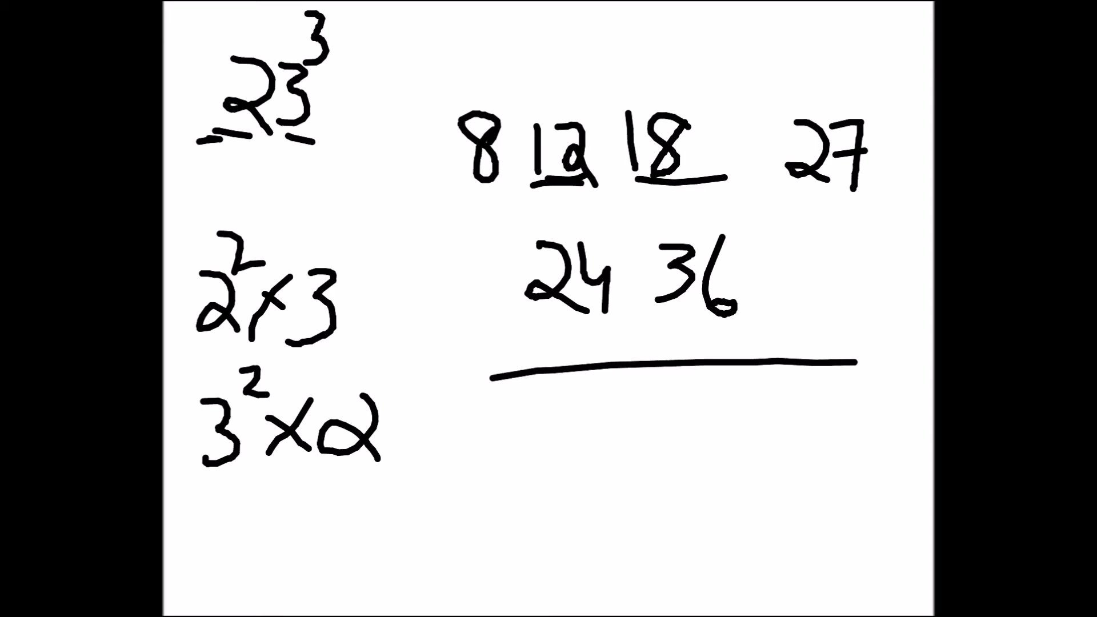